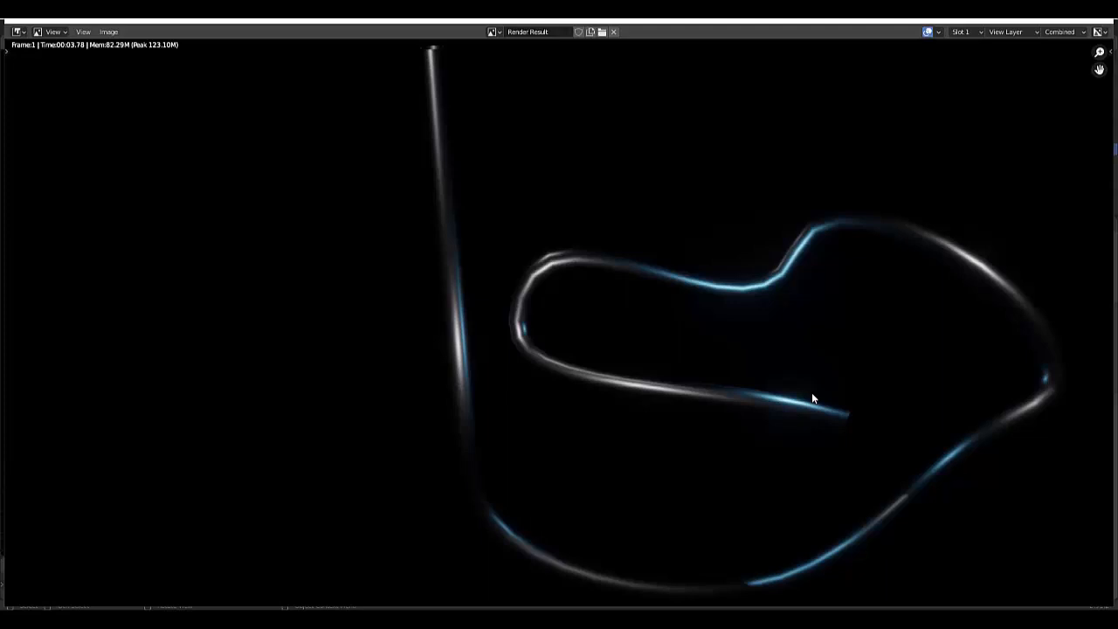
{"action": "mouse_move", "coordinate": [539, 402]}
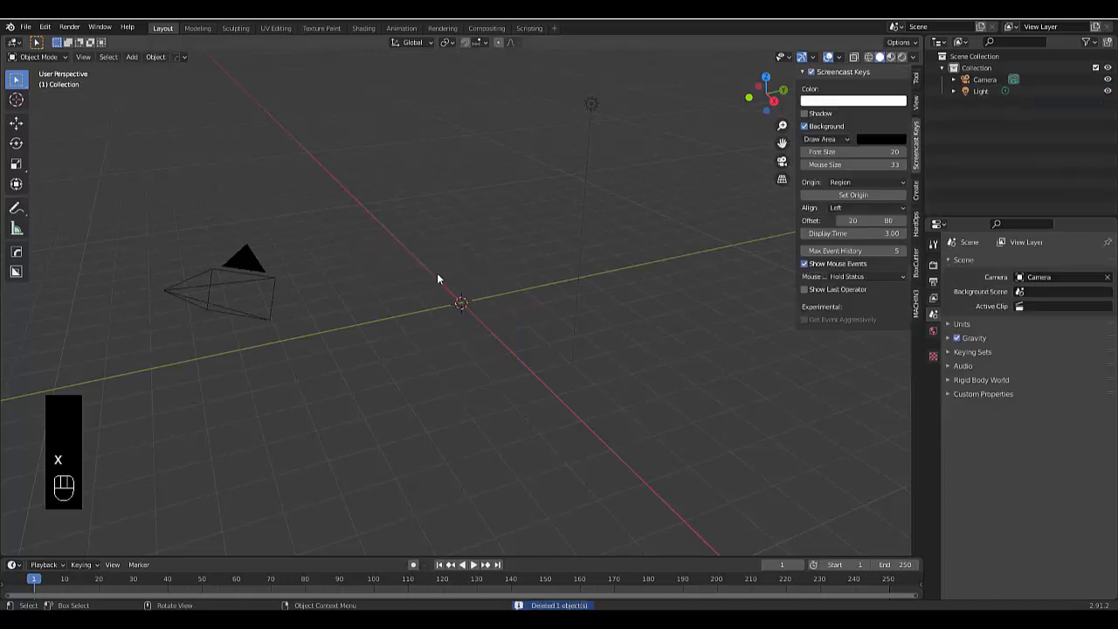
Step: Add a Bezier circle and a Bezier curve at the scene origin
{"action": "key", "text": "shift+a"}
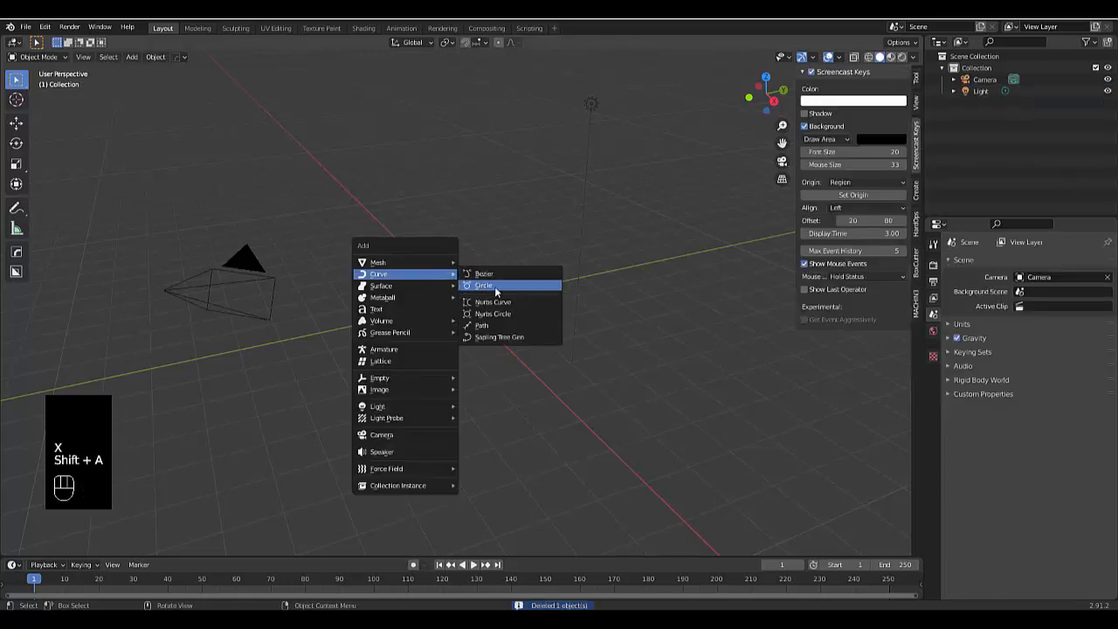
{"action": "left_click", "coordinate": [482, 285]}
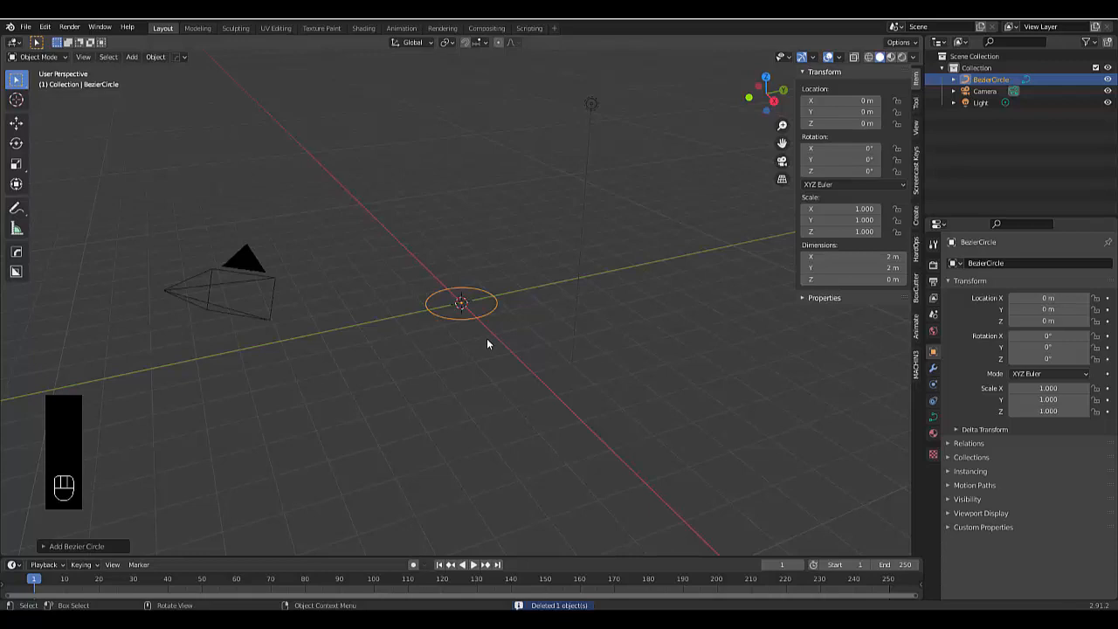
{"action": "key", "text": "shift+a"}
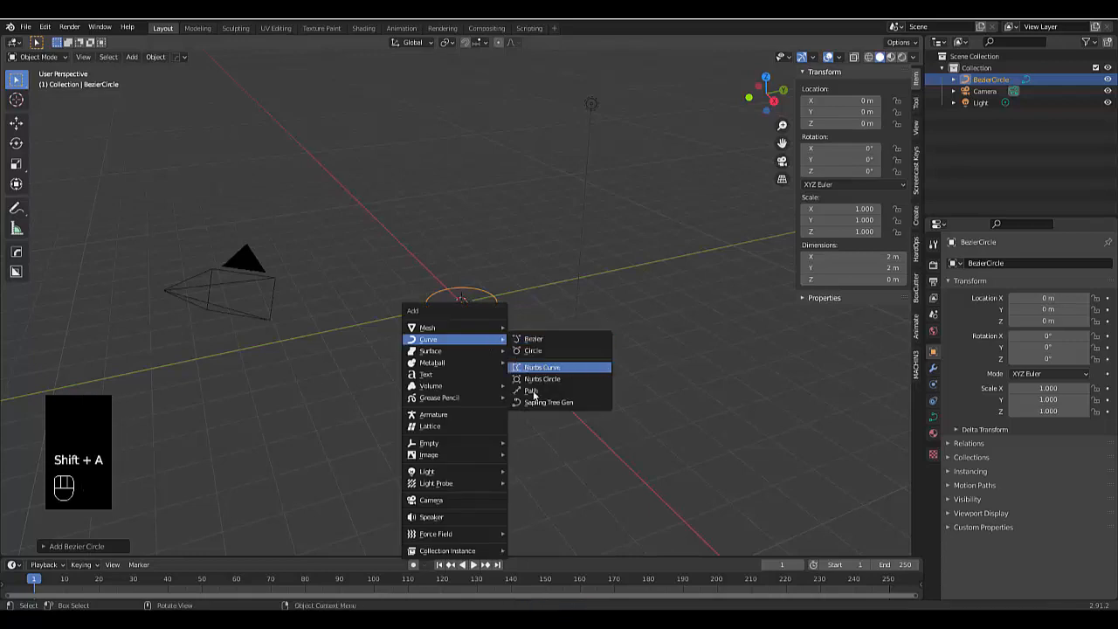
{"action": "left_click", "coordinate": [533, 339]}
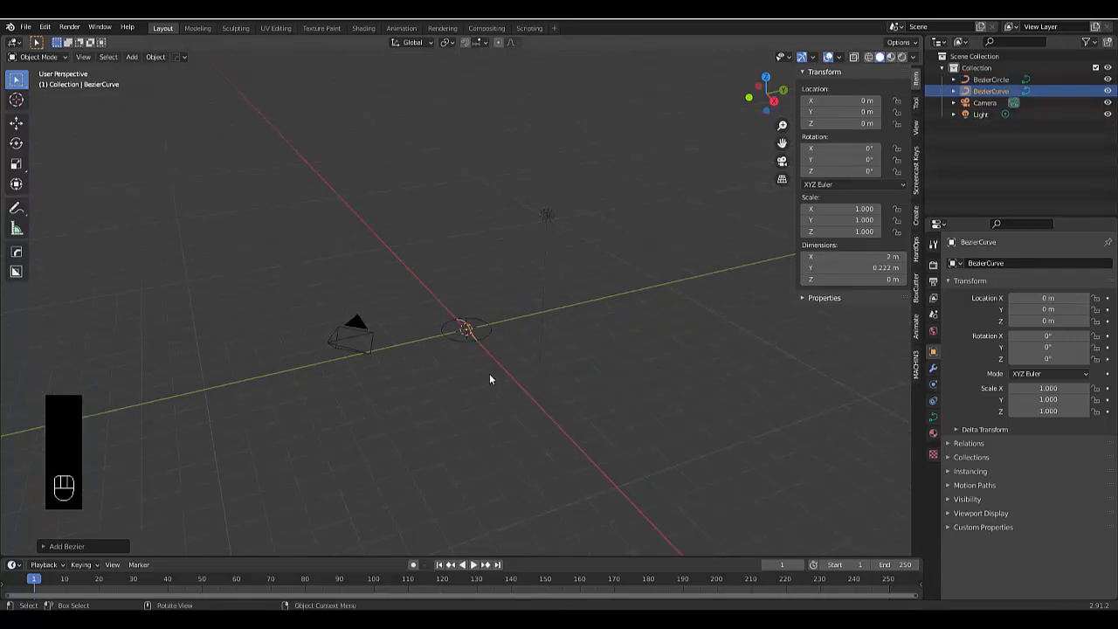
Step: Scale the curve up, set BezierCircle as its bevel object, shrink the circle into a thin pipe, and reselect the curve
{"action": "key", "text": "s"}
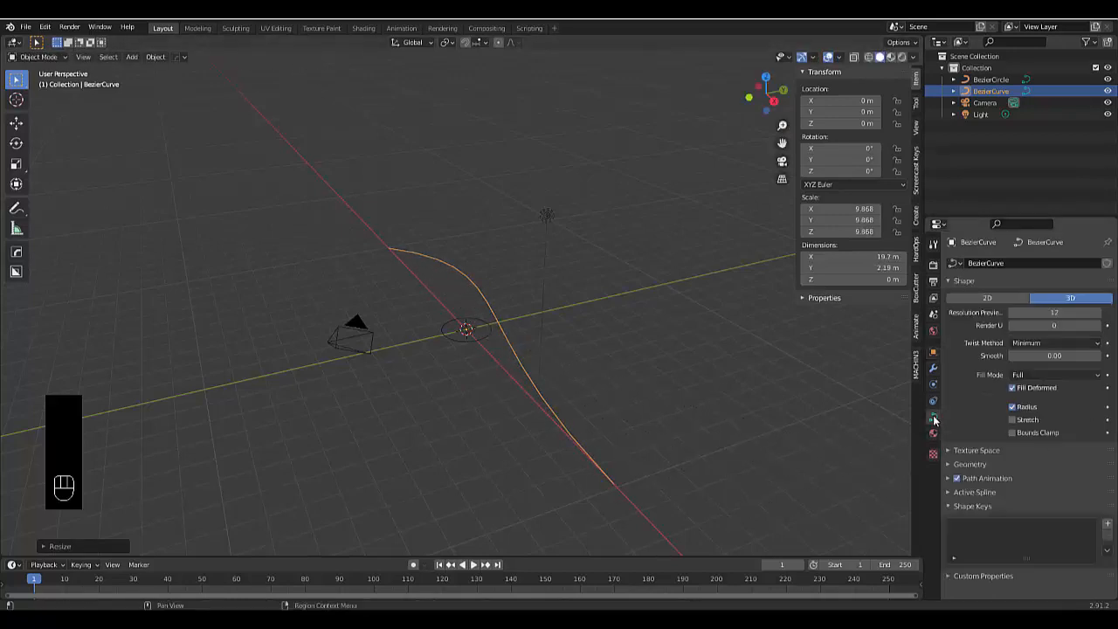
{"action": "left_click", "coordinate": [970, 464]}
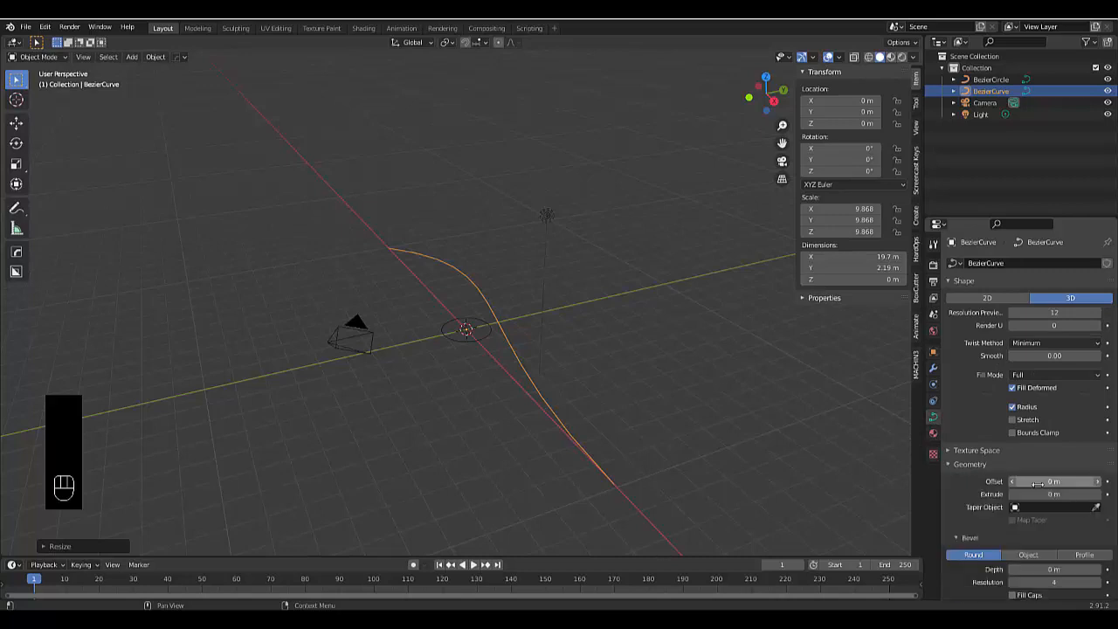
{"action": "left_click", "coordinate": [1056, 507]}
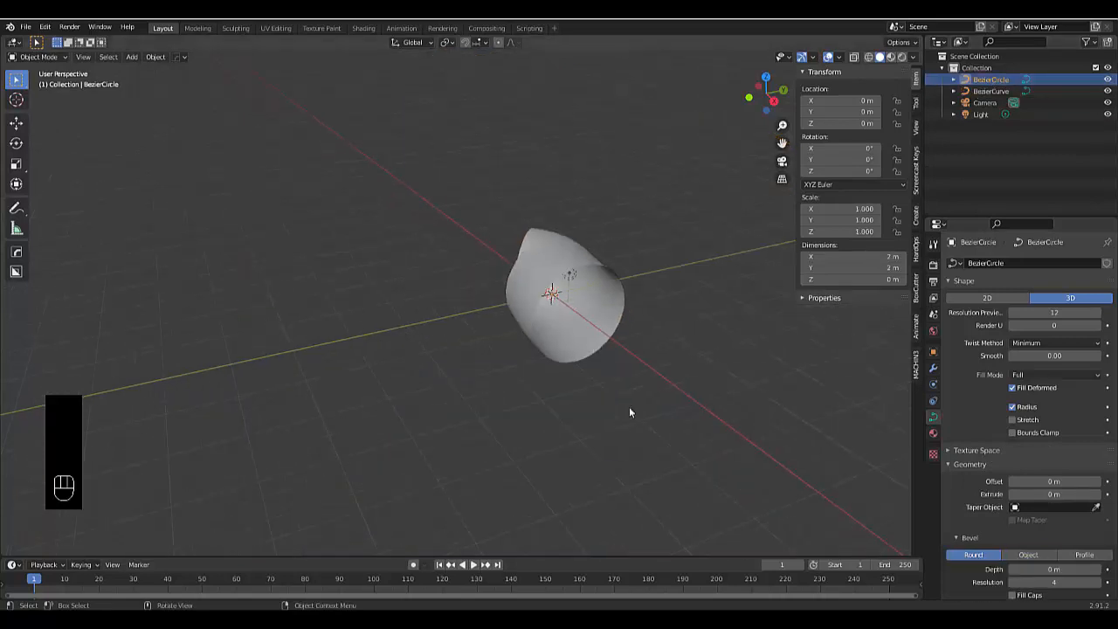
{"action": "key", "text": "s"}
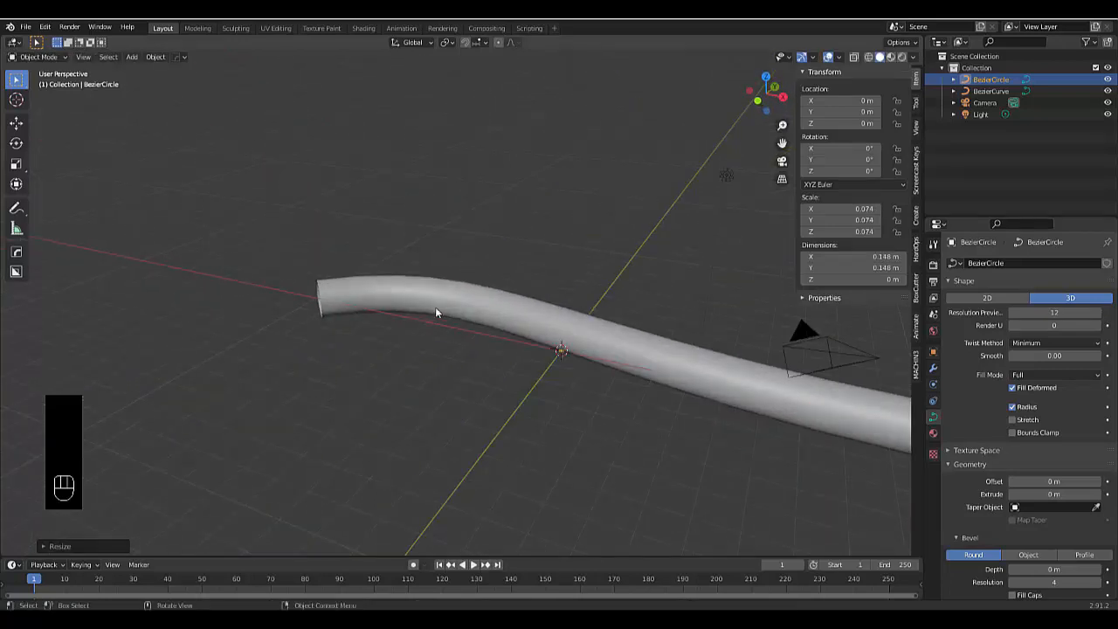
{"action": "left_click", "coordinate": [993, 90]}
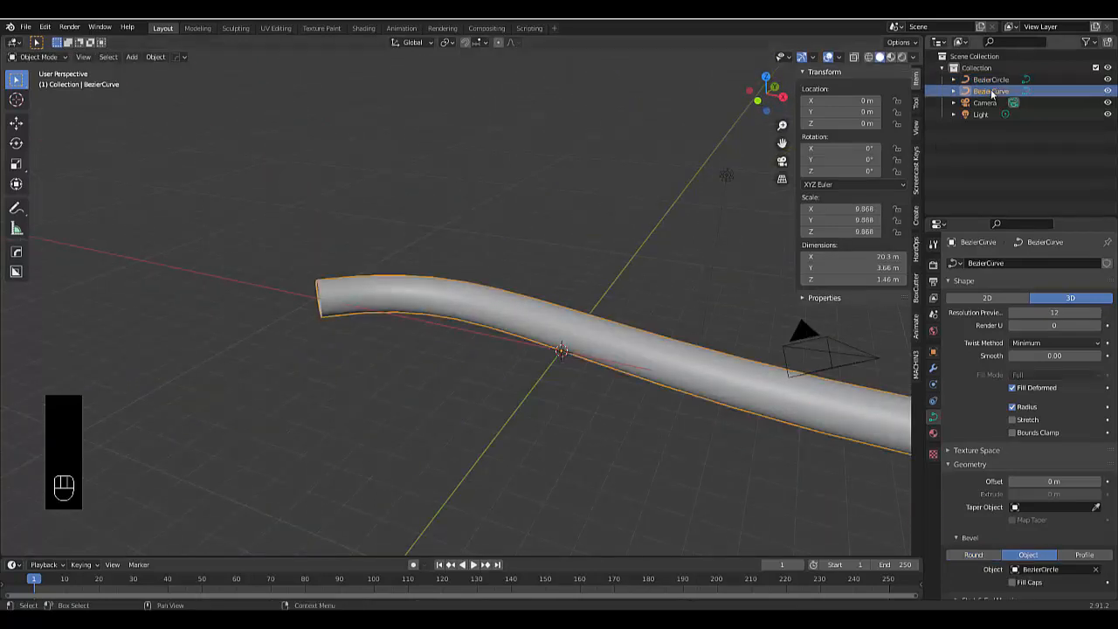
Step: In Edit Mode, move and rotate the curve's end control point to bend the pipe's path
{"action": "key", "text": "Tab"}
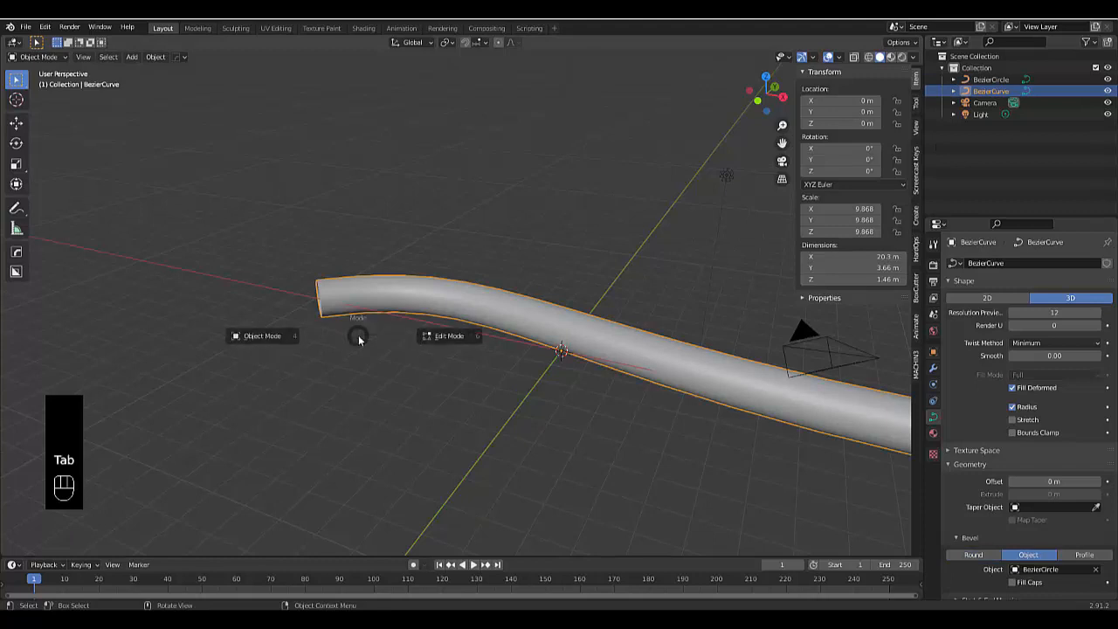
{"action": "key", "text": "Tab"}
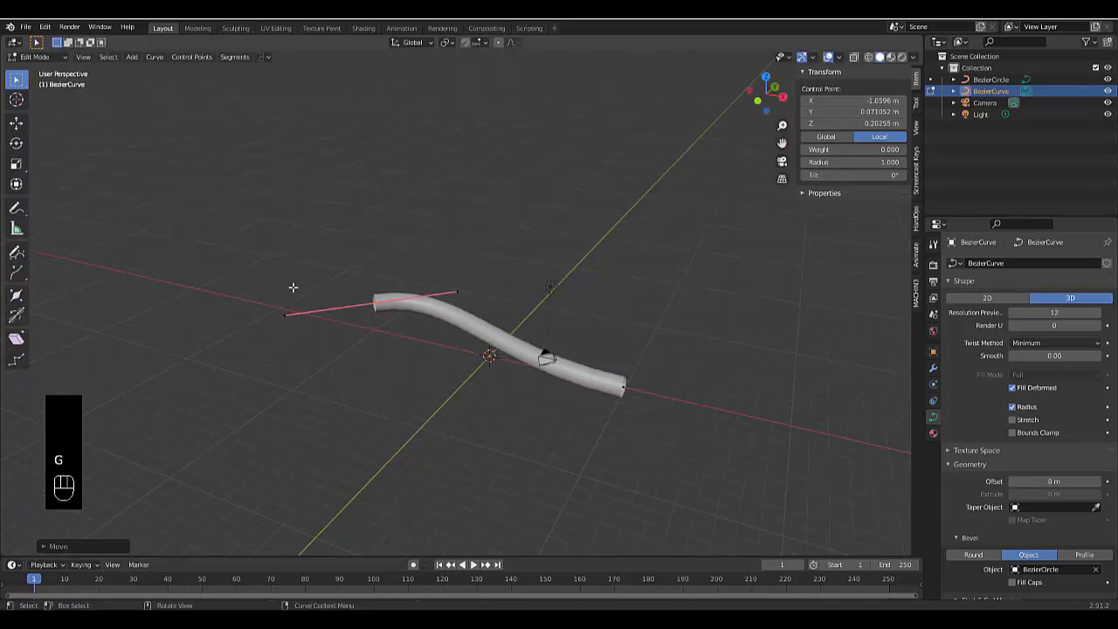
{"action": "key", "text": "r"}
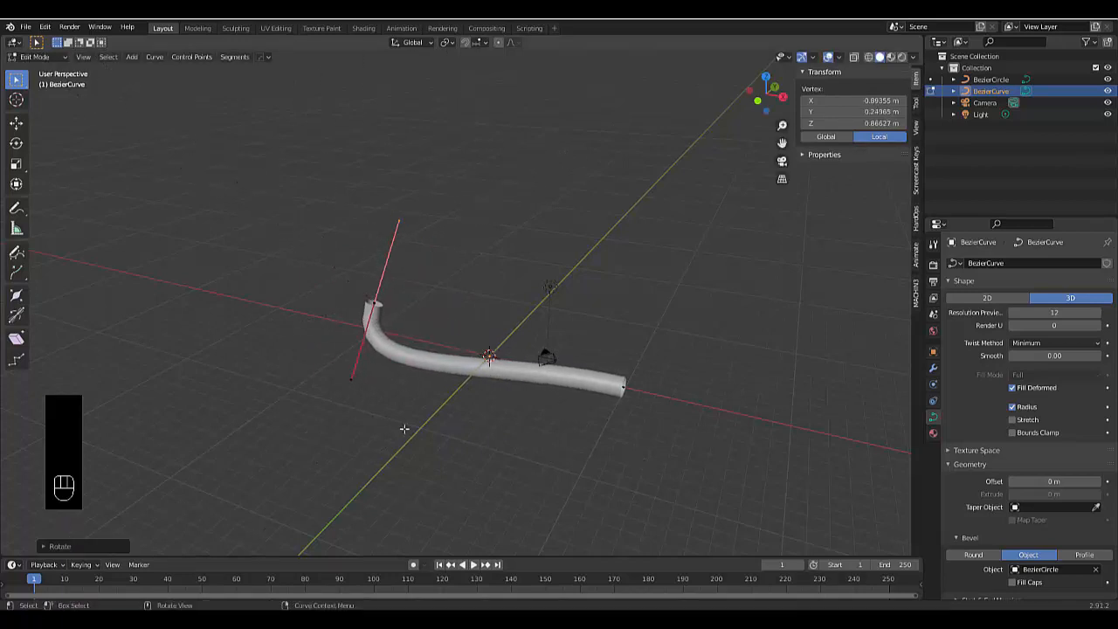
{"action": "key", "text": "E"}
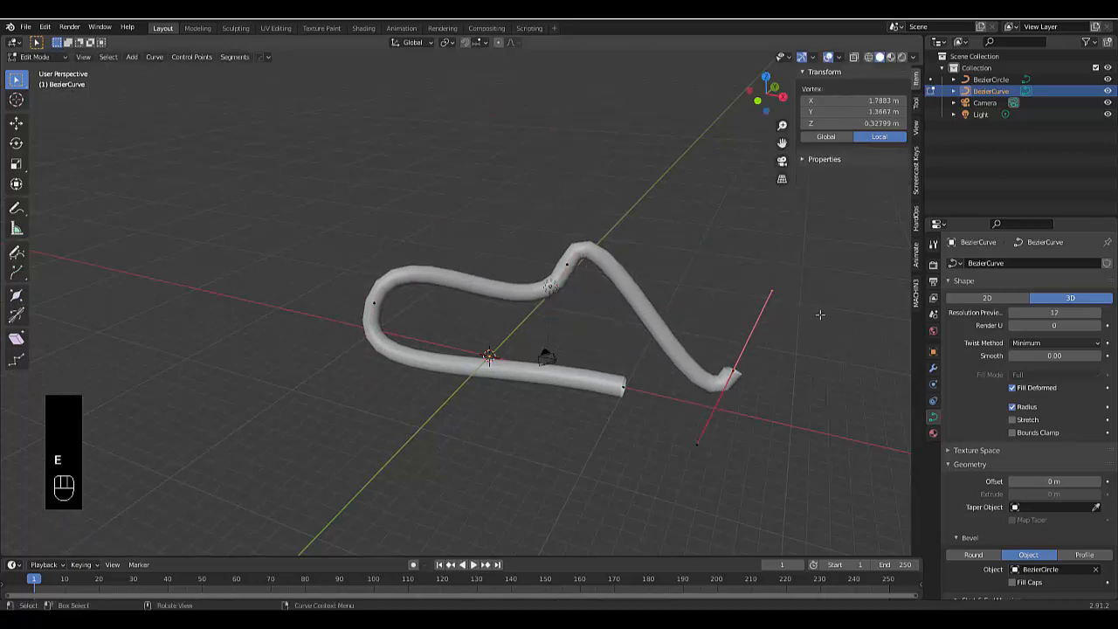
Step: Extrude new end points into a loop with an upright tail and shrink/fatten the tip thickness
{"action": "key", "text": "r"}
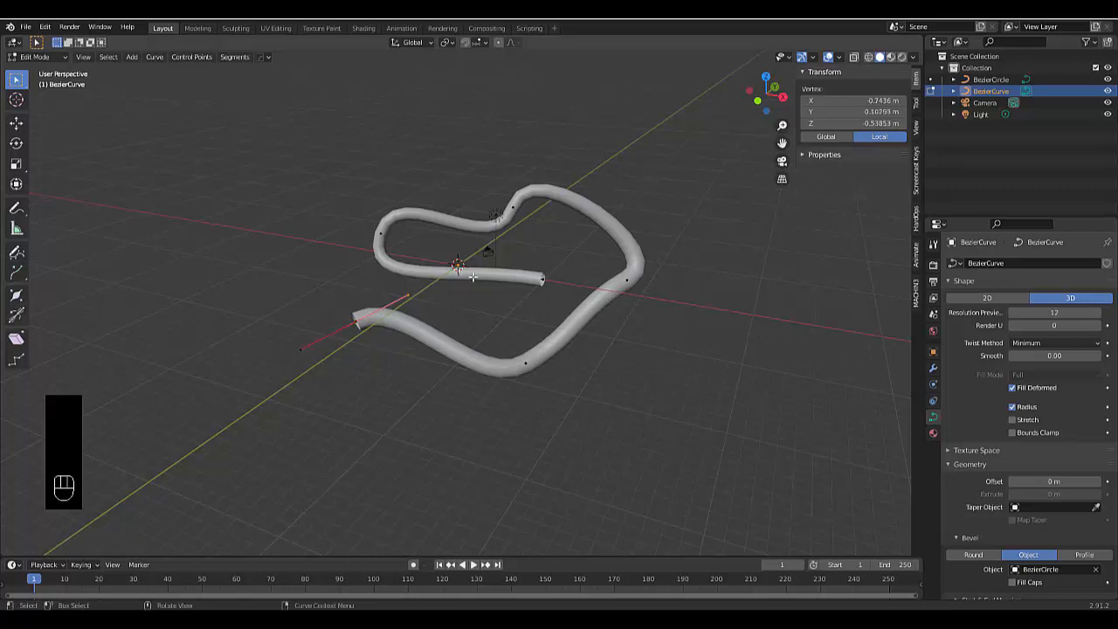
{"action": "key", "text": "r"}
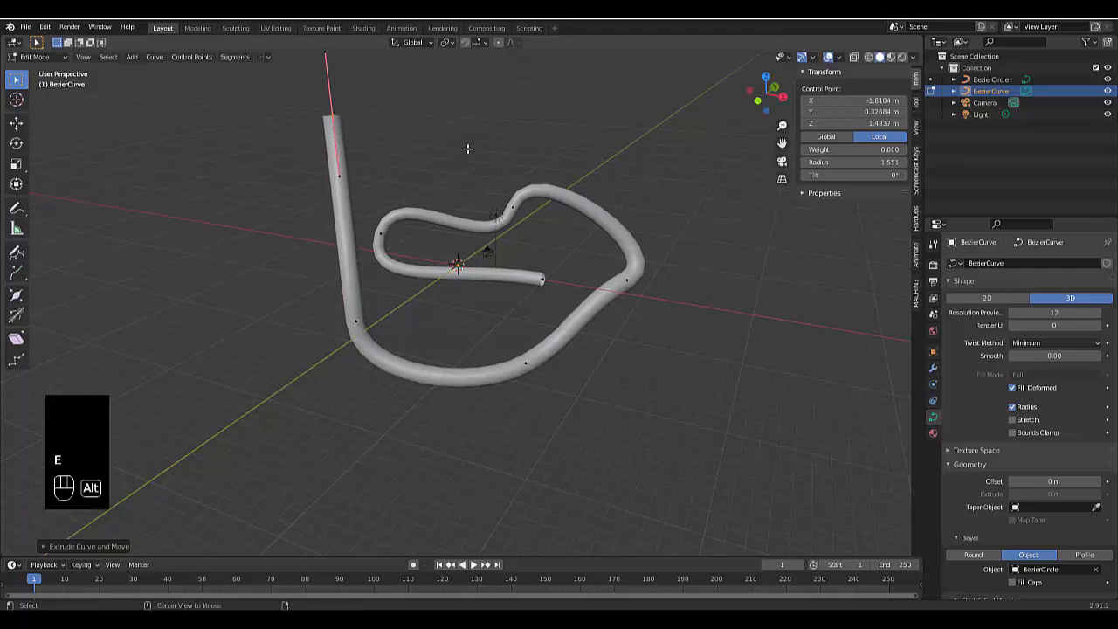
{"action": "key", "text": "alt+s"}
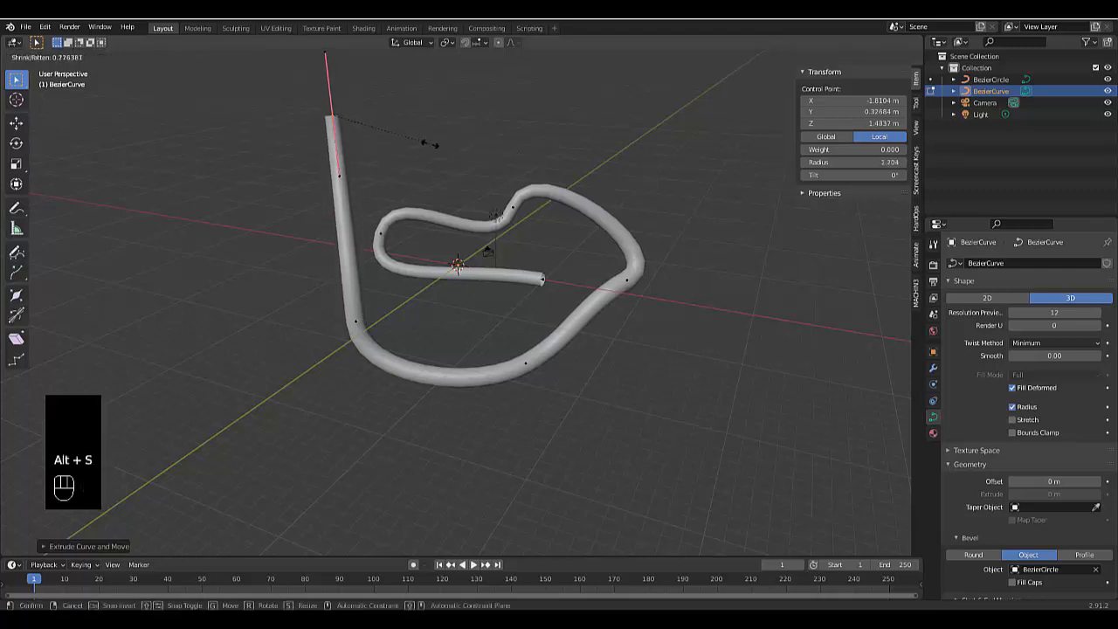